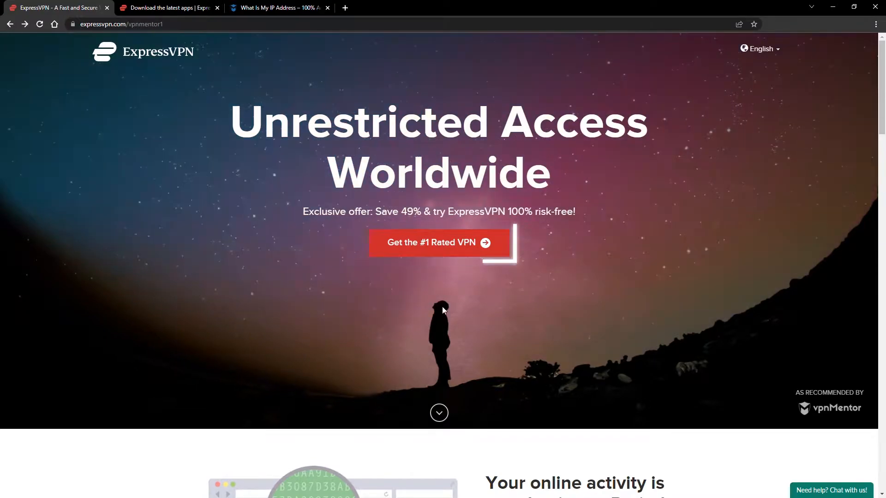
Download ExpressVPN for Windows from the plans page, run it and sign in to the account
{"action": "left_click", "coordinate": [438, 242]}
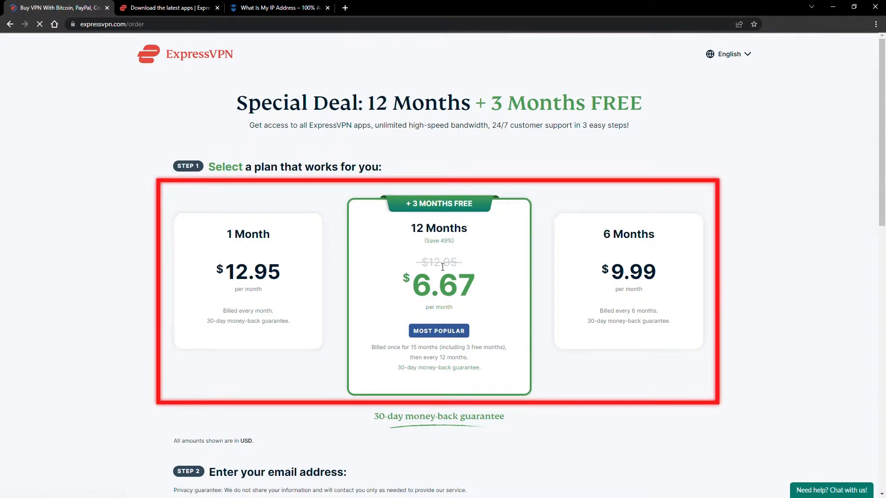
{"action": "scroll", "scroll_direction": "down", "scroll_amount": 3}
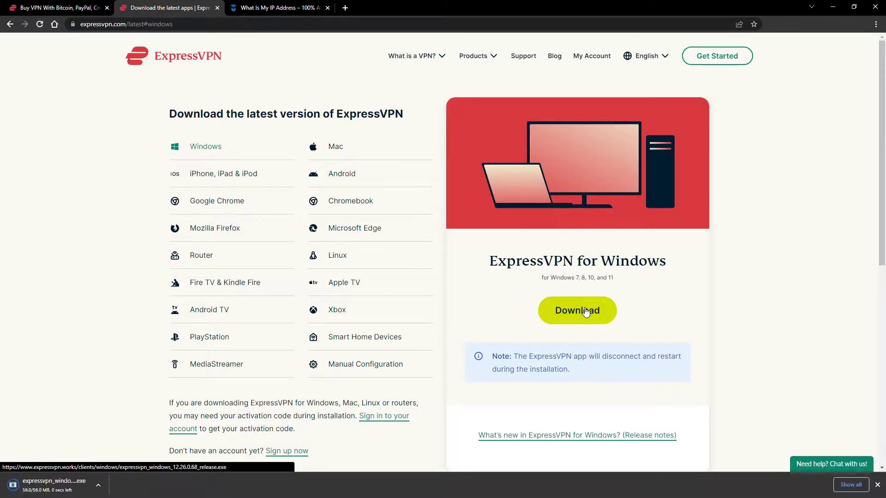
{"action": "left_click", "coordinate": [54, 481]}
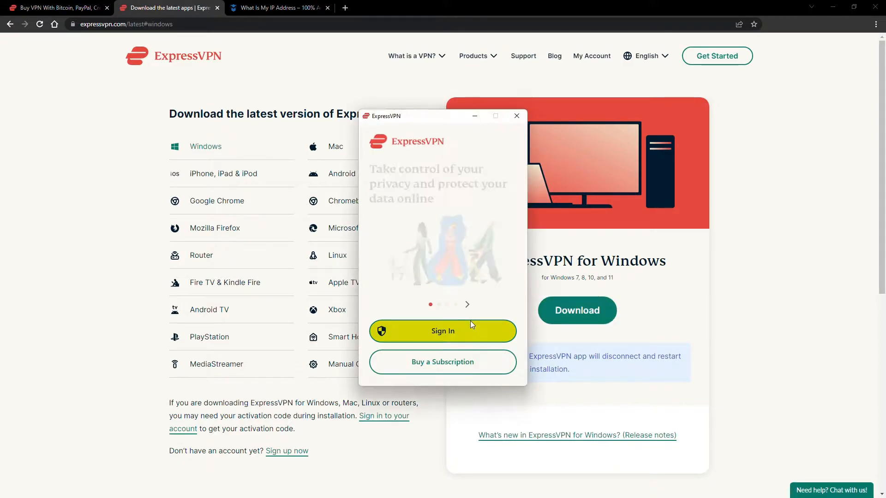
{"action": "left_click", "coordinate": [443, 332]}
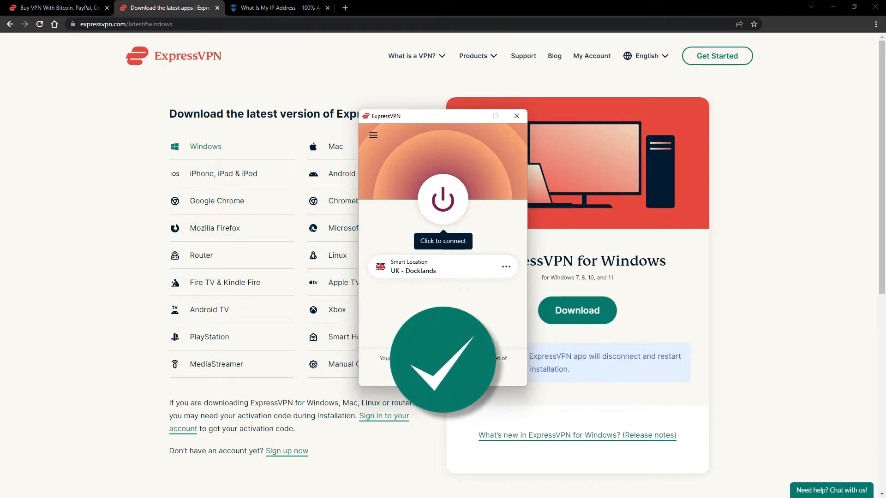
{"action": "left_click", "coordinate": [277, 7]}
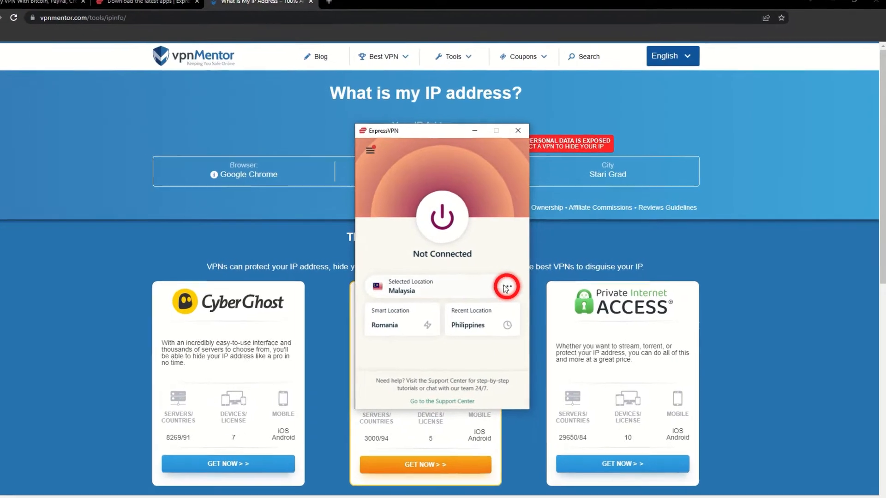
Bring up ExpressVPN's server location list over the vpnMentor IP checker page
{"action": "left_click", "coordinate": [506, 287]}
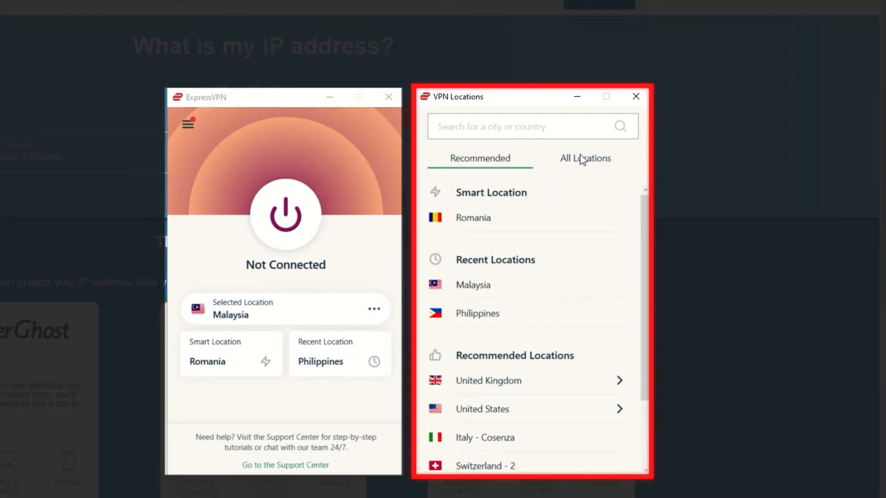
Search All Locations for India, connect to it, then return to the IP checker page
{"action": "left_click", "coordinate": [585, 158]}
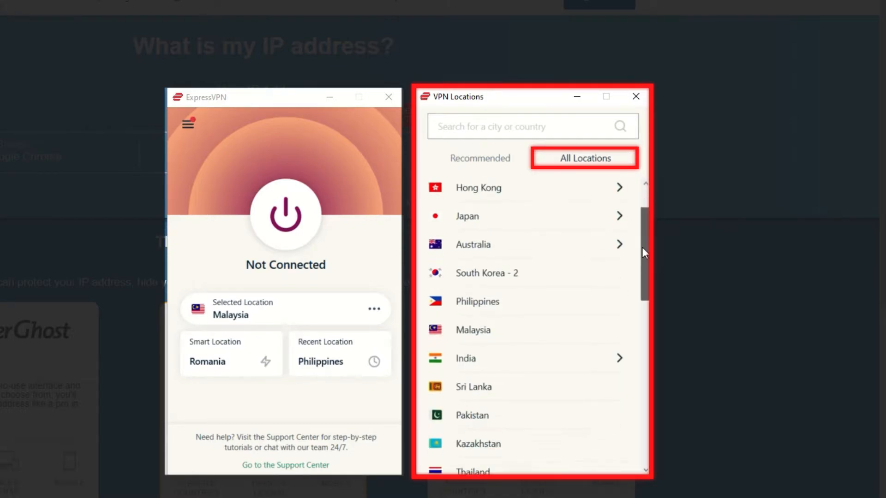
{"action": "type", "text": "India"}
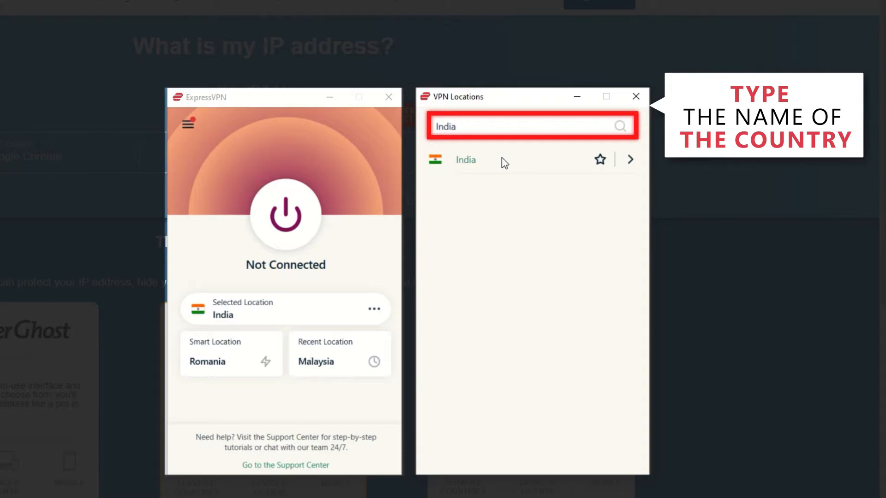
{"action": "left_click", "coordinate": [465, 159]}
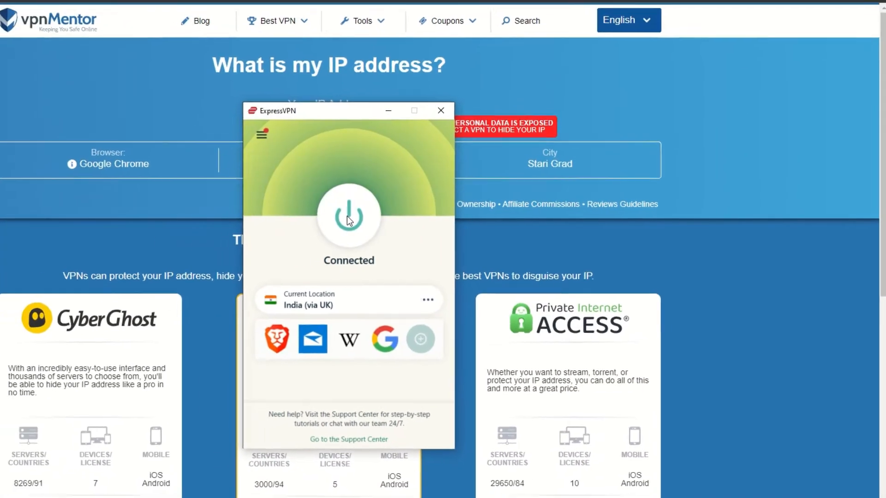
{"action": "left_click", "coordinate": [441, 111]}
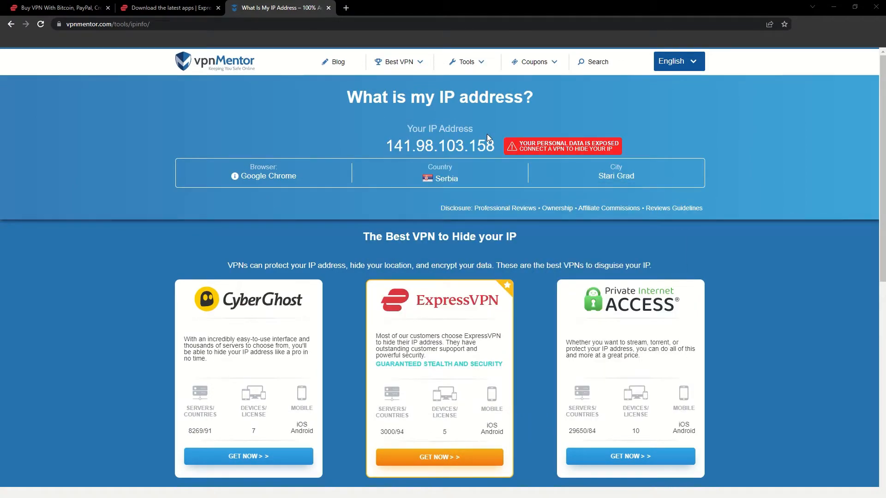